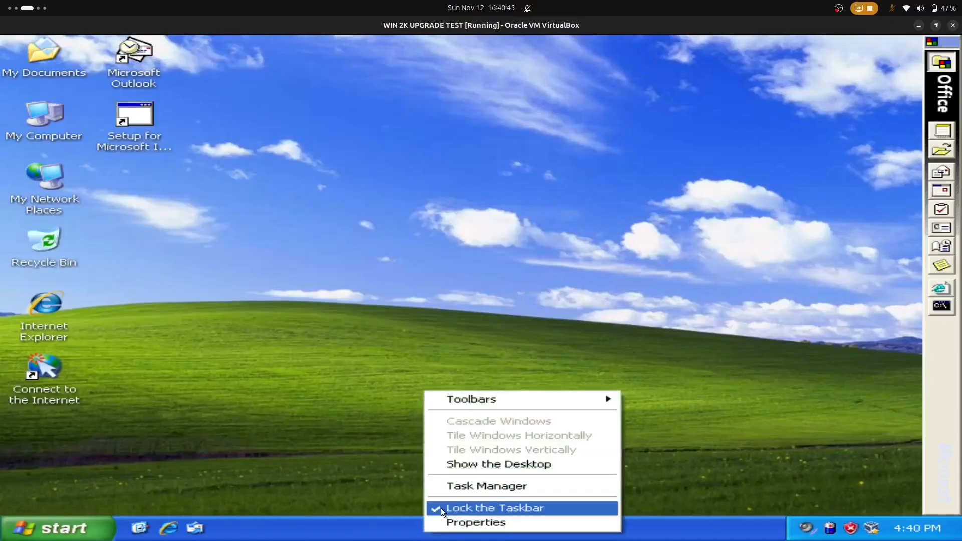
- Open Task Manager, view its Processes tab, then minimize the window
{"action": "left_click", "coordinate": [487, 486]}
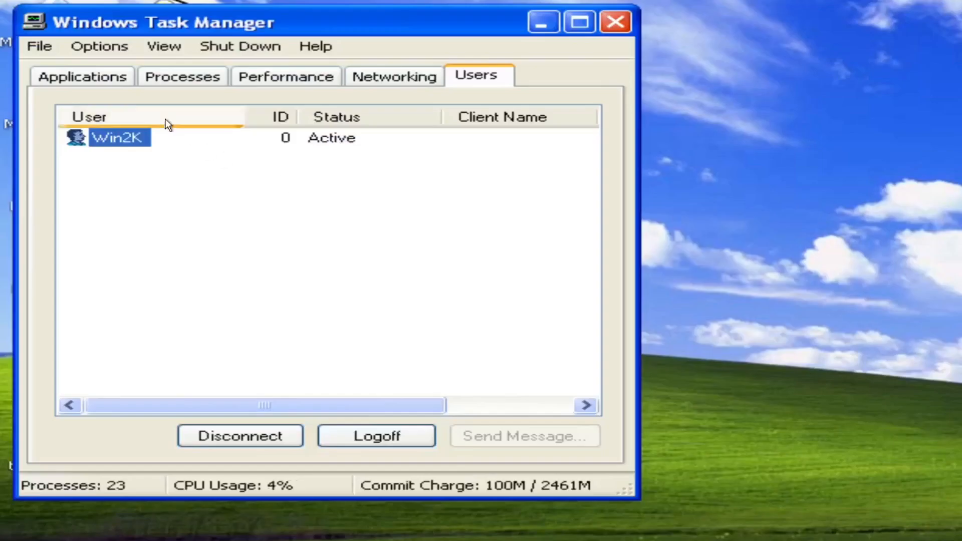
{"action": "left_click", "coordinate": [182, 76]}
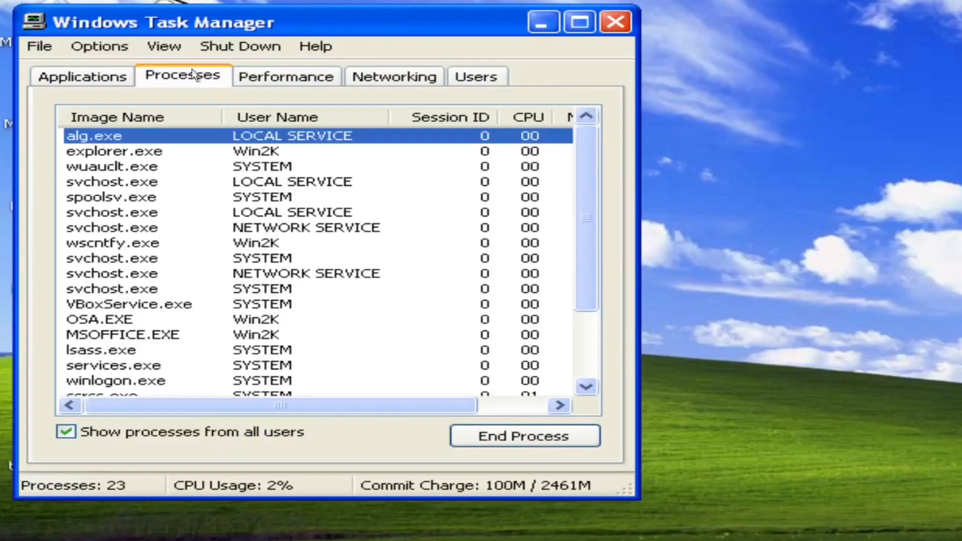
{"action": "left_click", "coordinate": [286, 76]}
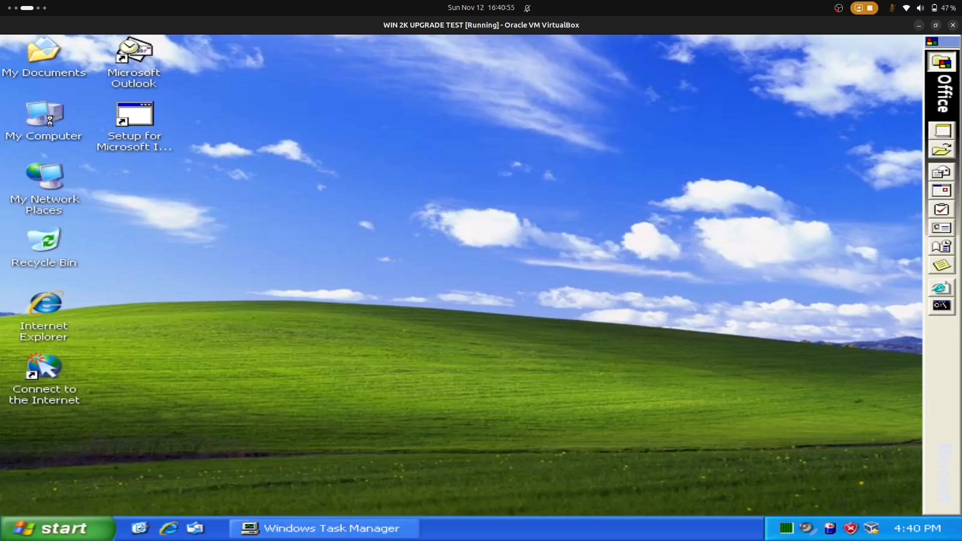
- Launch Office 2007 setup from the D: MSOffice2007Sp1 disc in My Computer
{"action": "double_click", "coordinate": [43, 112]}
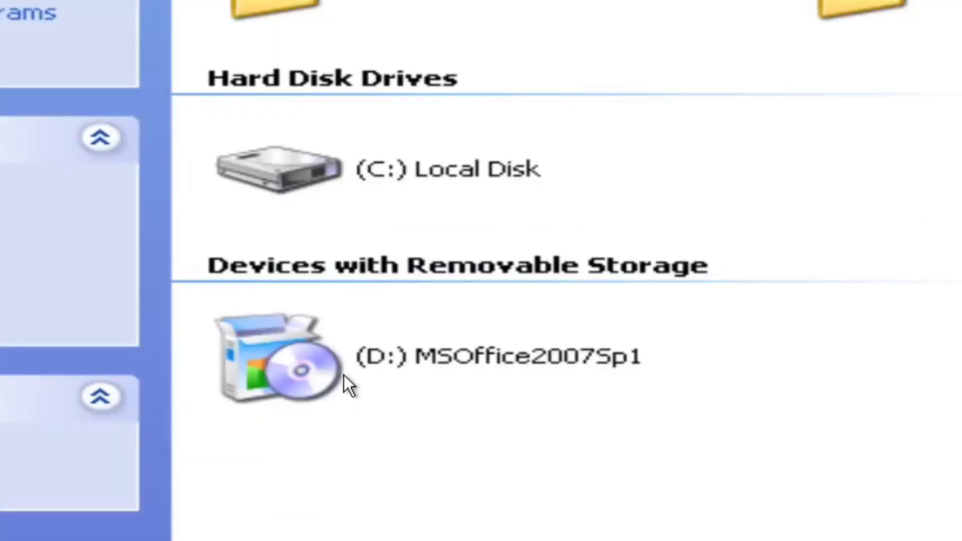
{"action": "double_click", "coordinate": [285, 371]}
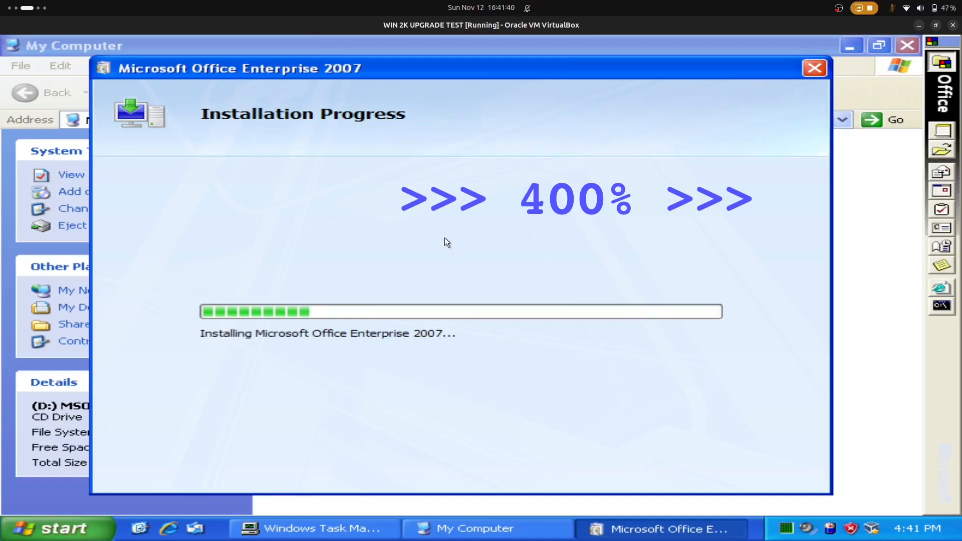
{"action": "mouse_move", "coordinate": [498, 252]}
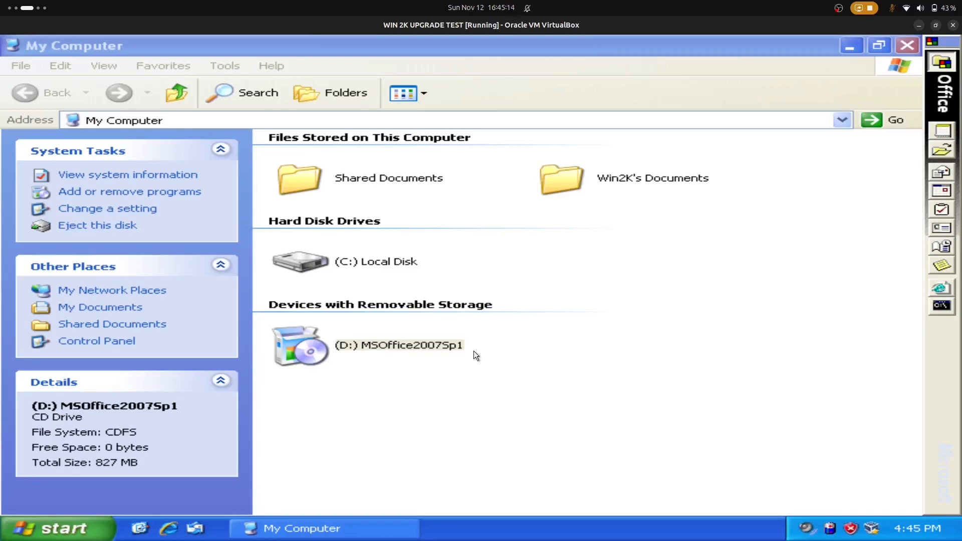
- Start an Office 2007 app from the Start menu so first-run configuration completes
{"action": "left_click", "coordinate": [50, 528]}
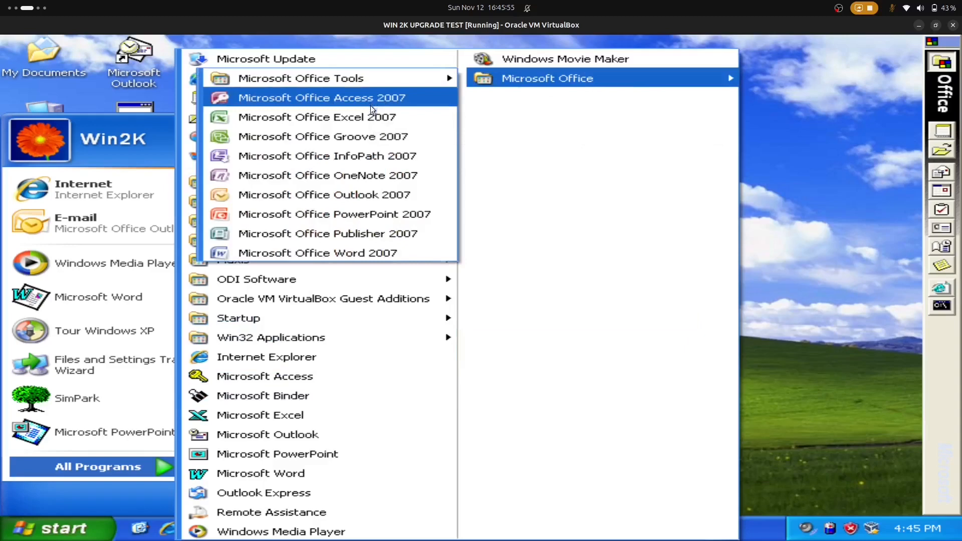
{"action": "left_click", "coordinate": [321, 98]}
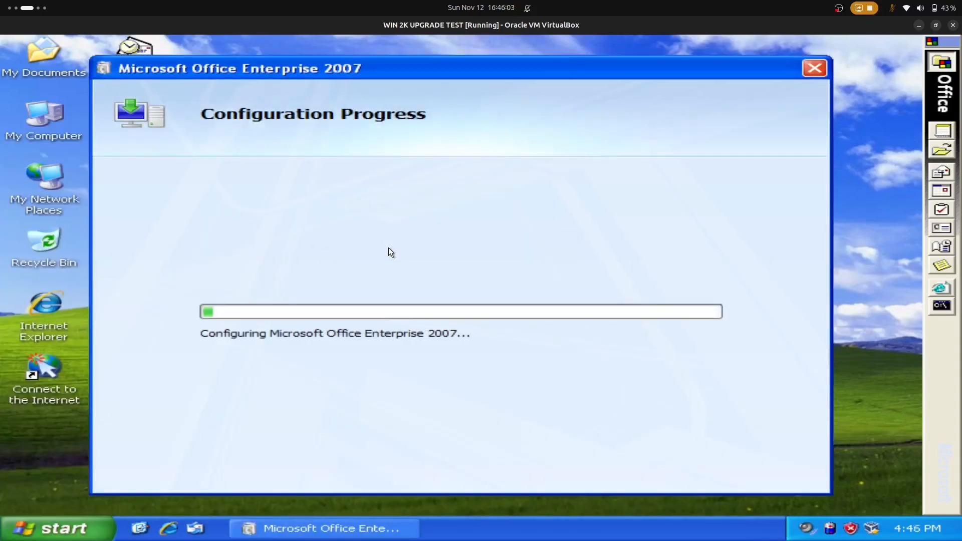
{"action": "left_click", "coordinate": [52, 528]}
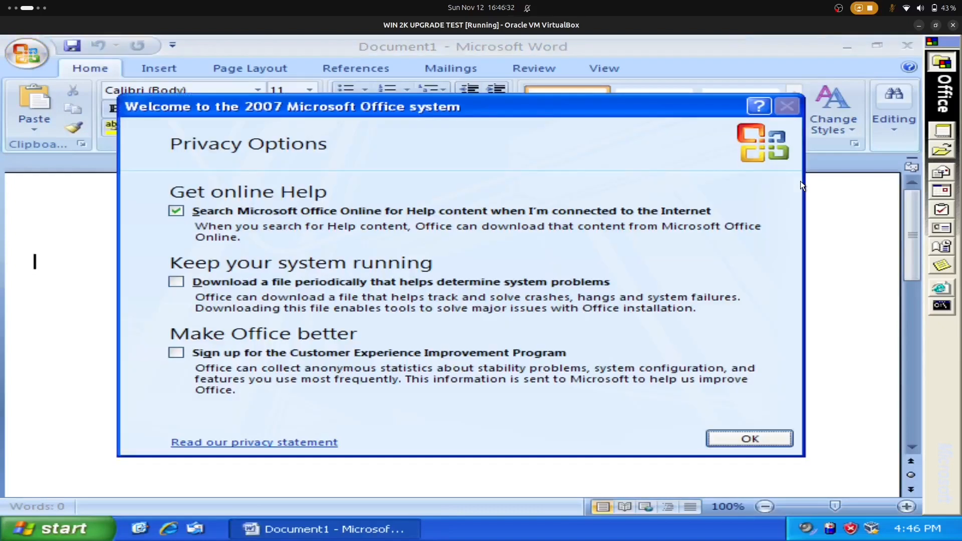
- Dismiss Privacy Options, type 'Microsoft Word 2007' at 36 pt, then select all and delete
{"action": "left_click", "coordinate": [750, 439]}
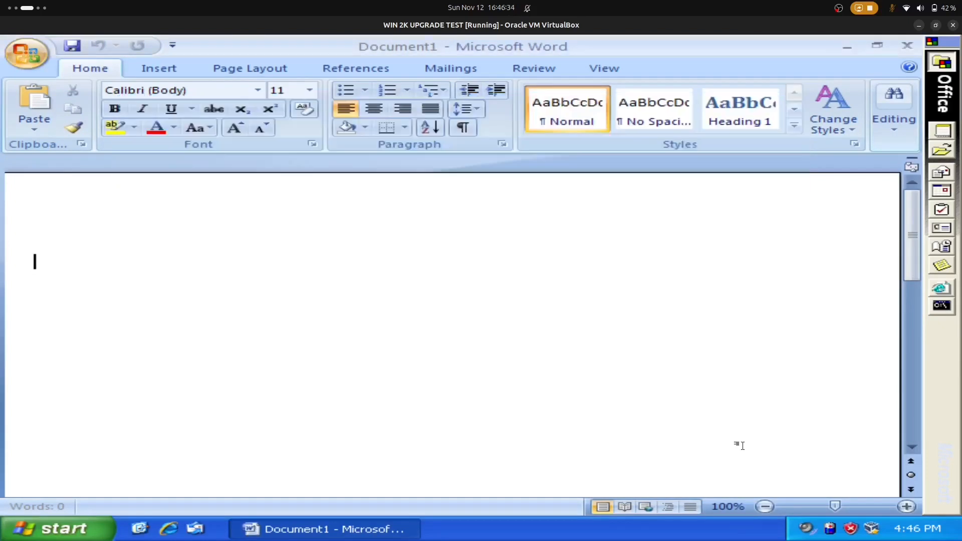
{"action": "left_click", "coordinate": [764, 507]}
{"action": "type", "text": "This is"}
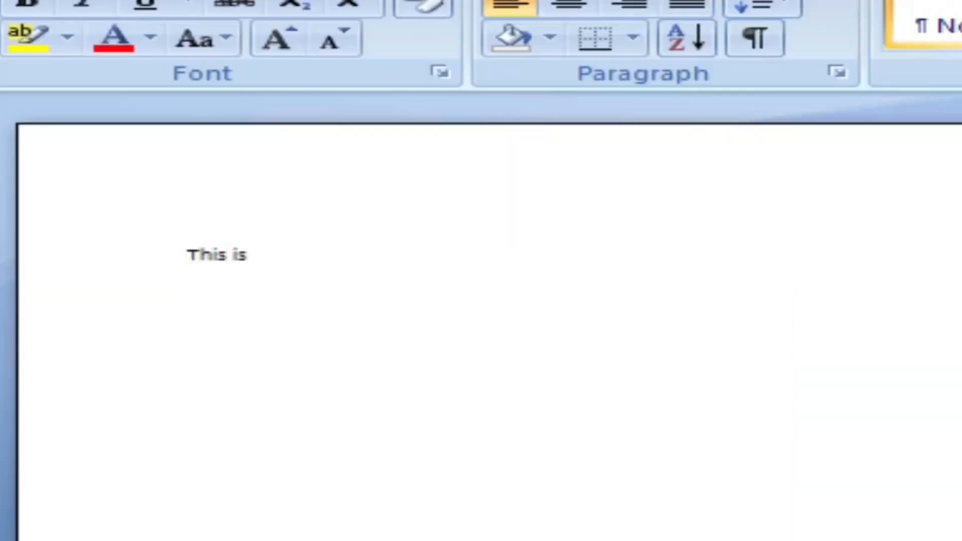
{"action": "type", "text": "Microsoft Word 2007"}
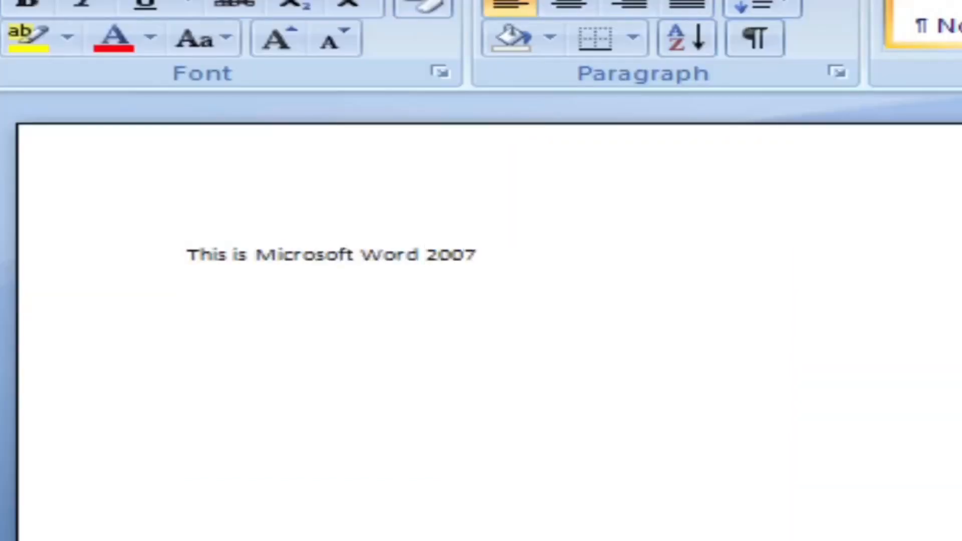
{"action": "left_click", "coordinate": [309, 90]}
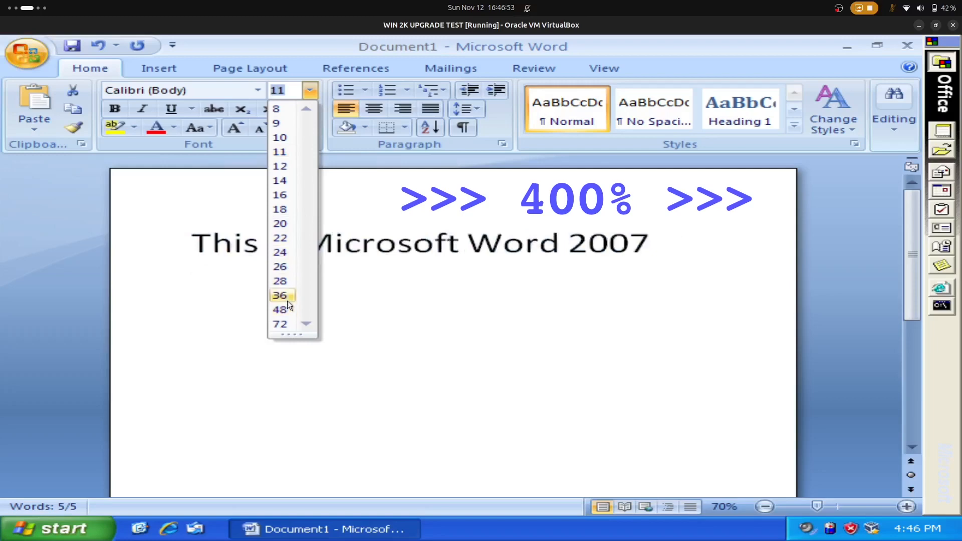
{"action": "left_click", "coordinate": [280, 295]}
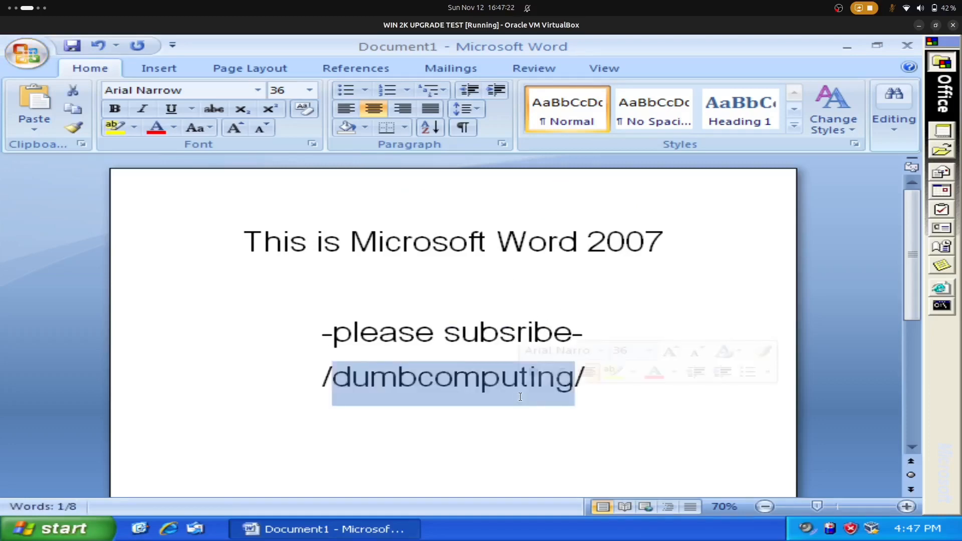
{"action": "key", "text": "ctrl+a"}
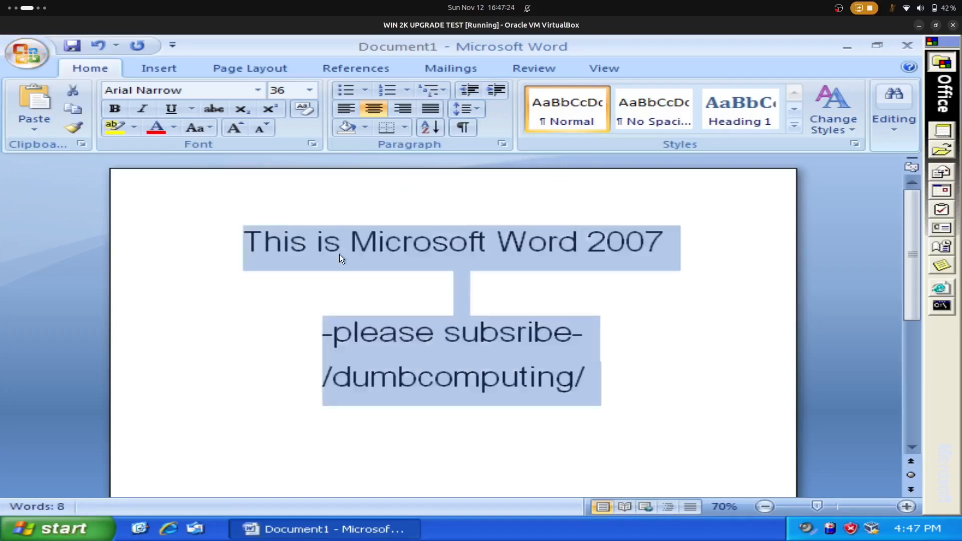
{"action": "key", "text": "Delete"}
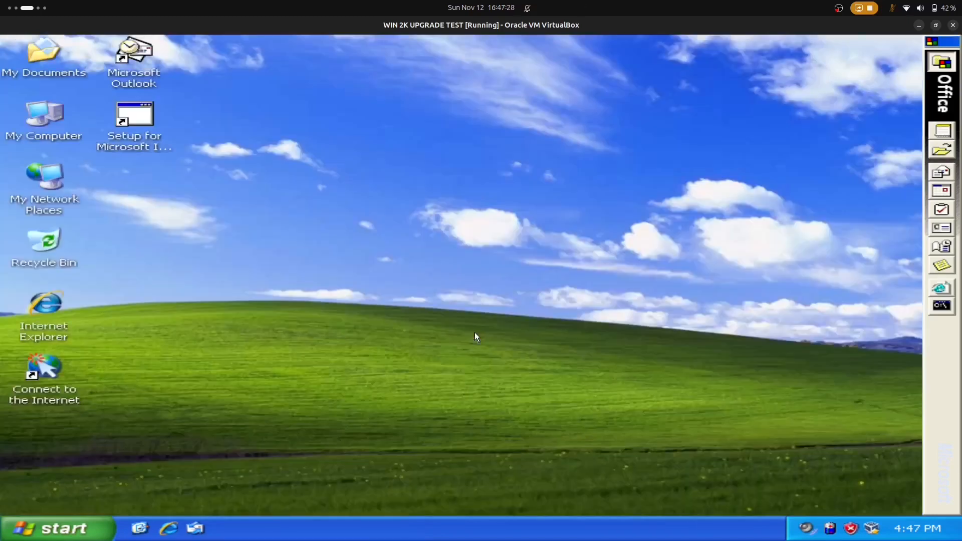
- Launch Excel 2007 and give the A1 heading MS Mincho font and a coloured fill
{"action": "left_click", "coordinate": [50, 527]}
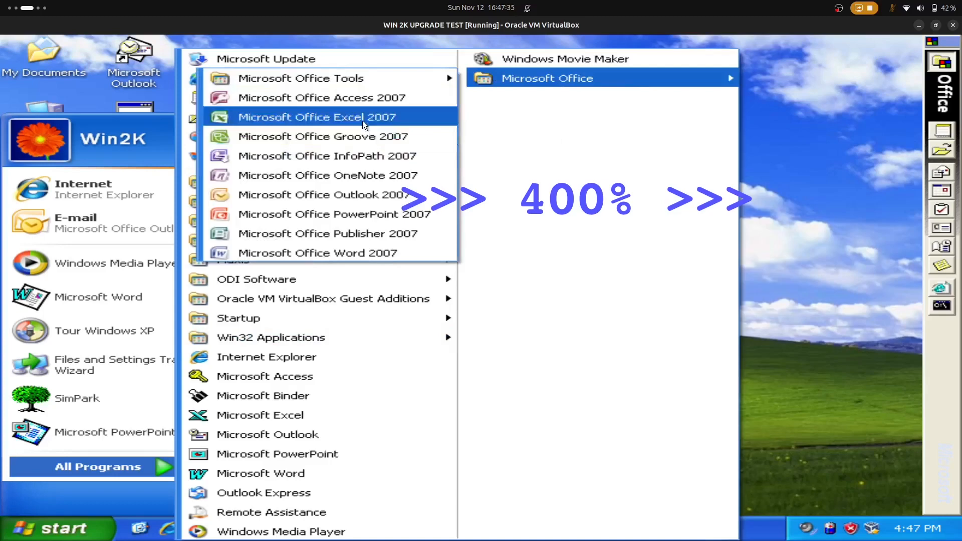
{"action": "left_click", "coordinate": [315, 117]}
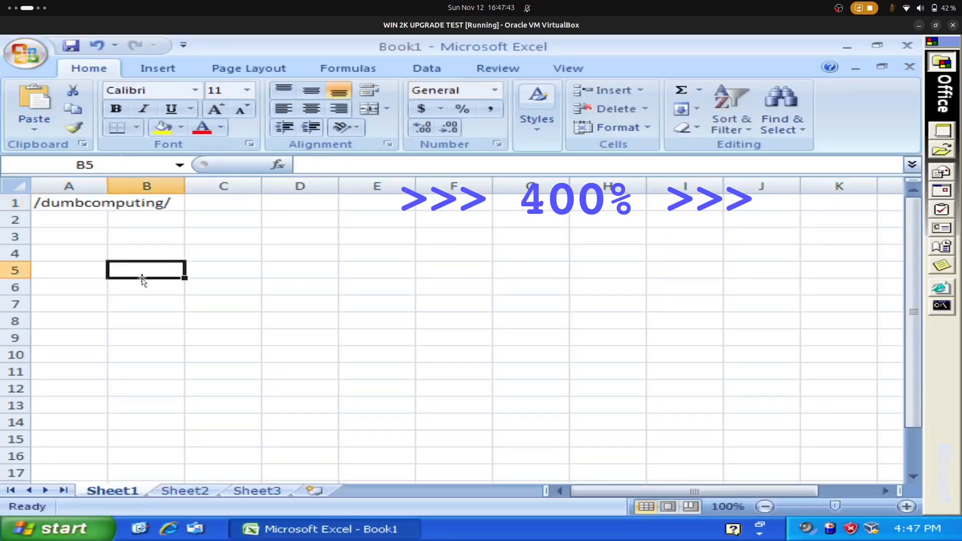
{"action": "left_click", "coordinate": [196, 90]}
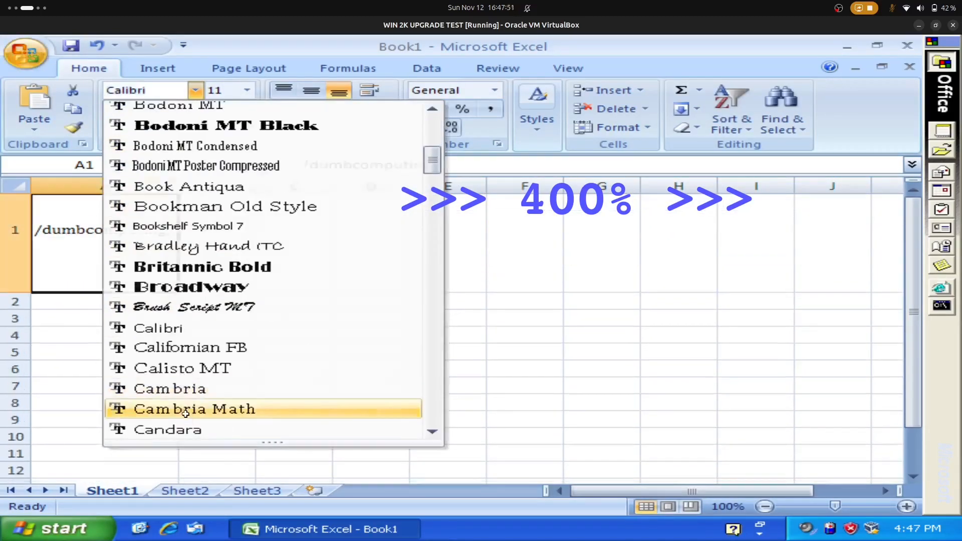
{"action": "left_click", "coordinate": [186, 409]}
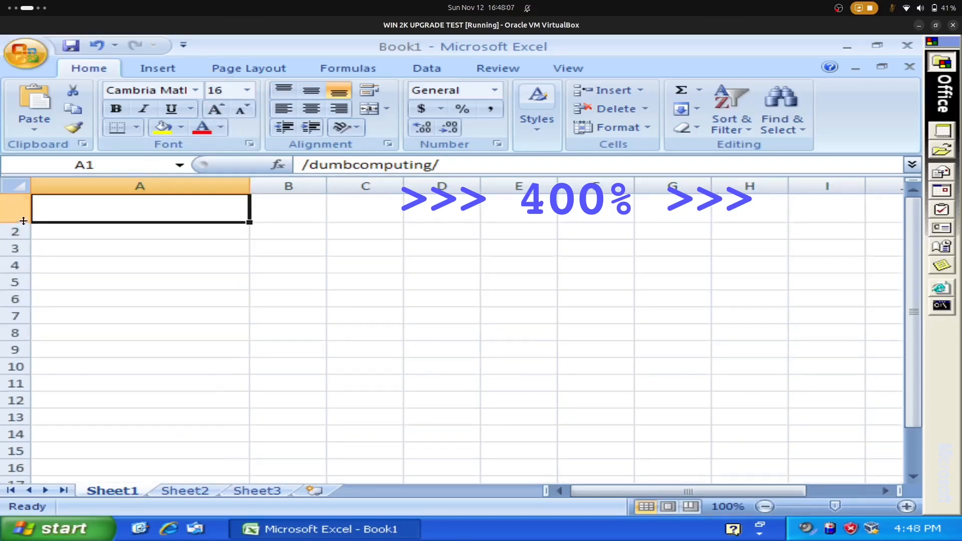
{"action": "left_click", "coordinate": [194, 90]}
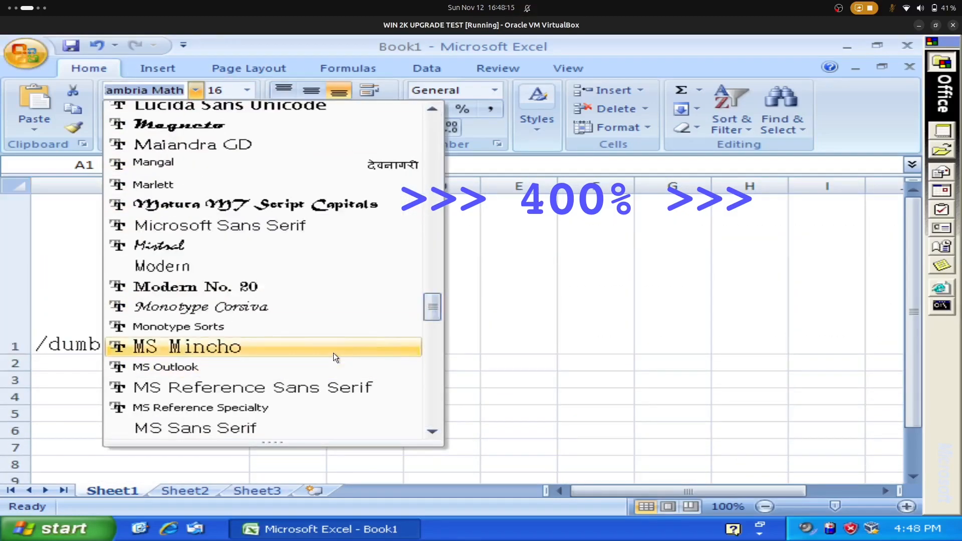
{"action": "left_click", "coordinate": [186, 347]}
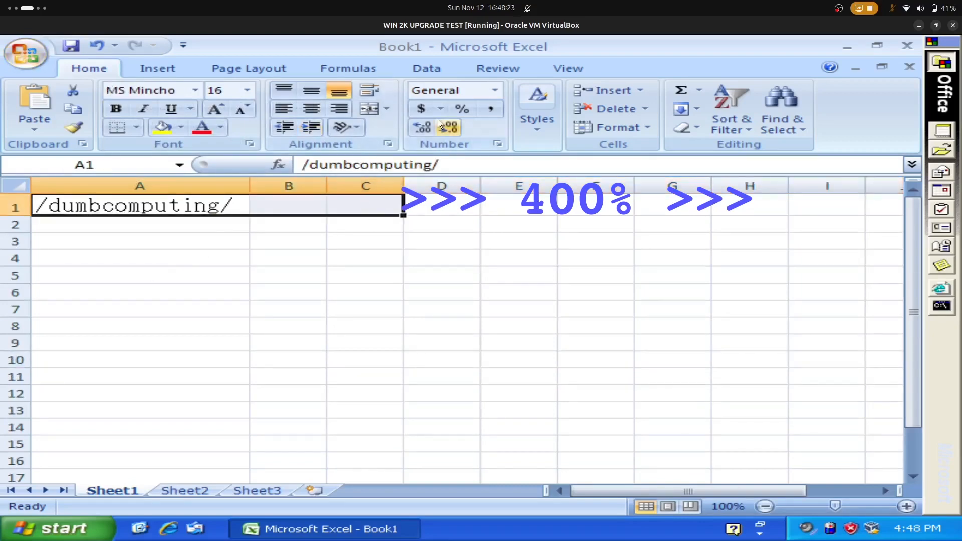
{"action": "left_click", "coordinate": [180, 127]}
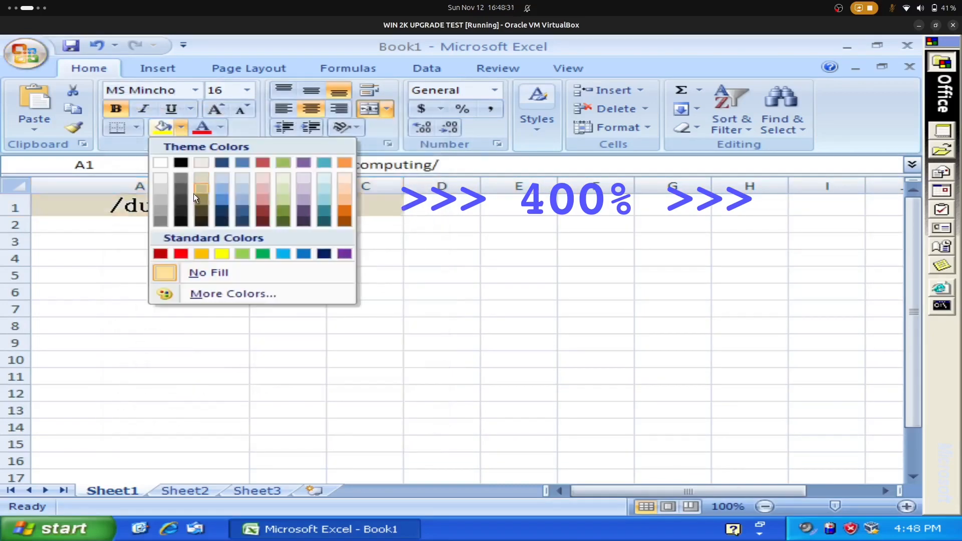
{"action": "left_click", "coordinate": [220, 127]}
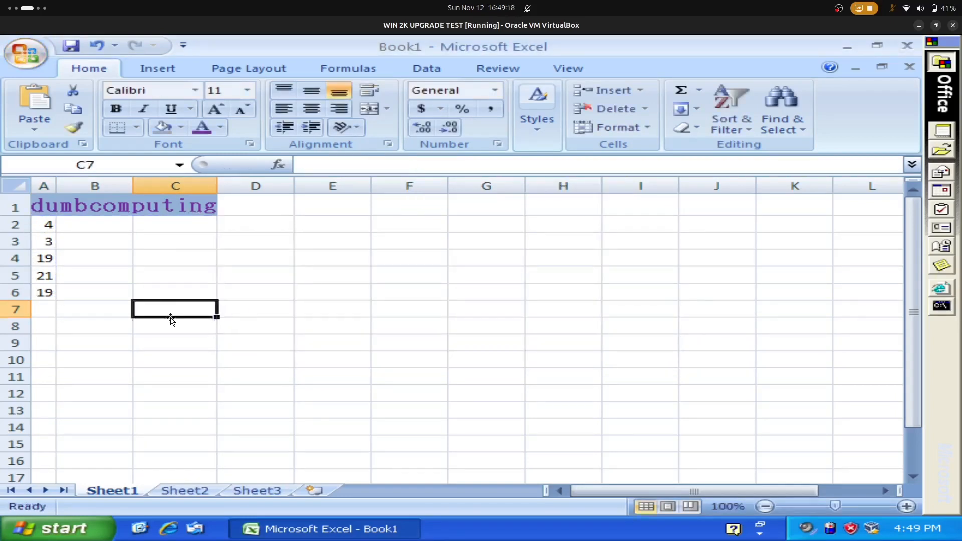
- Enter a =sum( formula in C7 over A2:A6, totalling 66
{"action": "type", "text": "=du"}
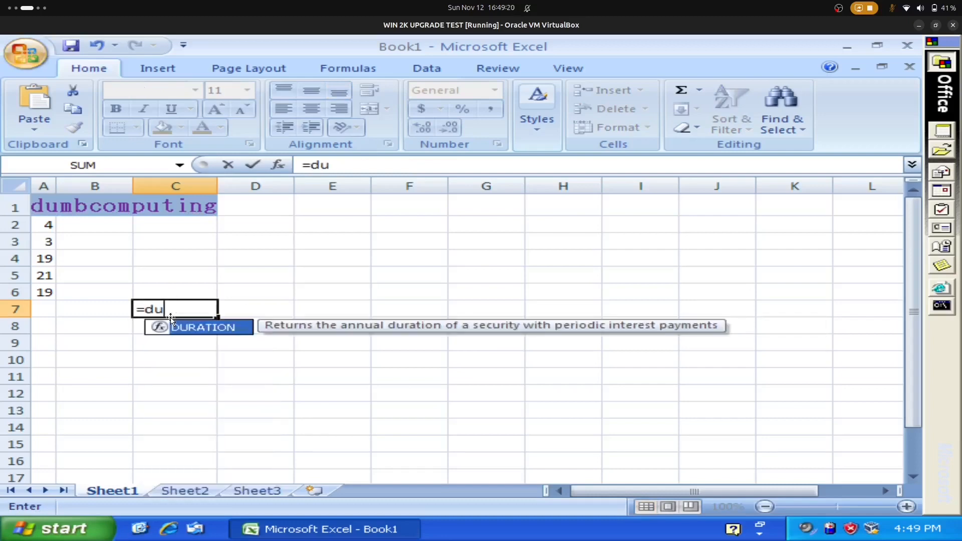
{"action": "type", "text": "sum"}
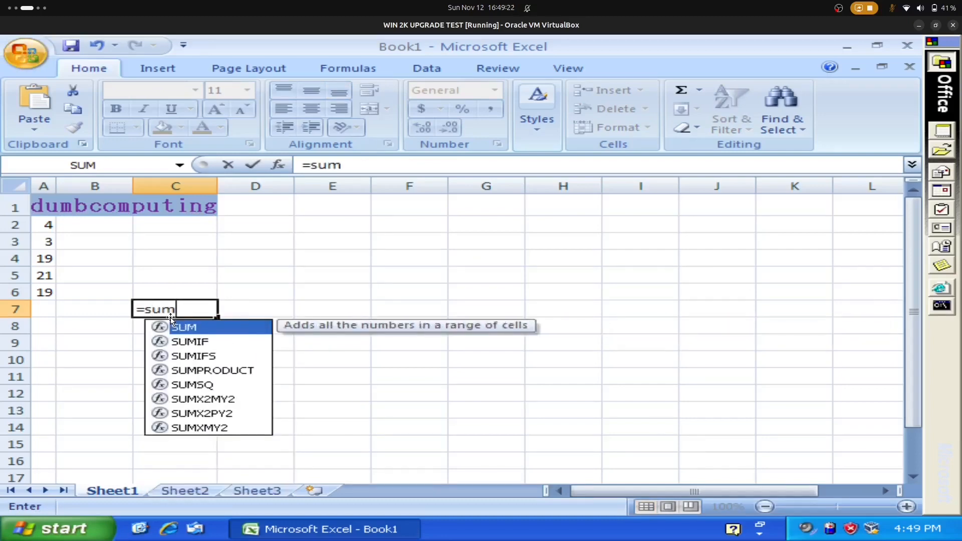
{"action": "type", "text": "("}
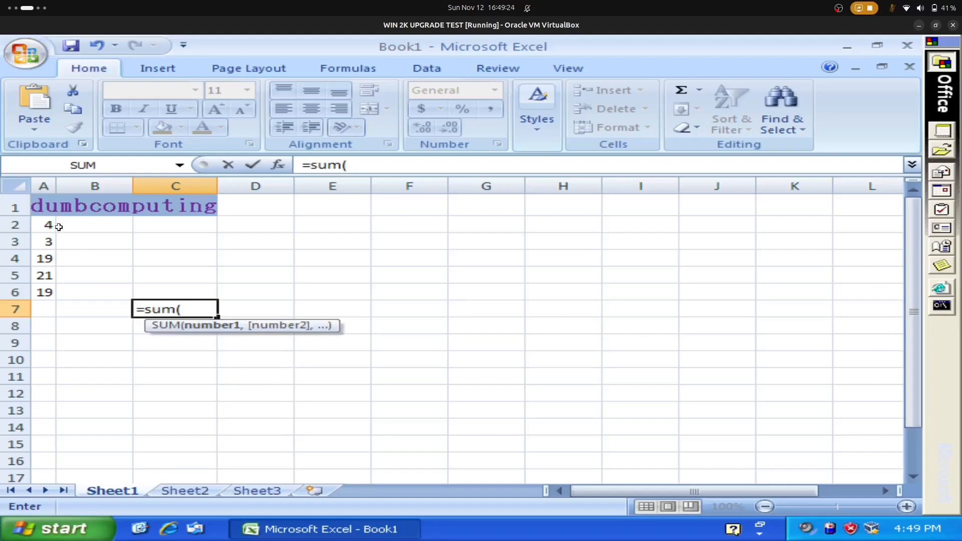
{"action": "left_click_drag", "start_coordinate": [44, 224], "coordinate": [44, 293]}
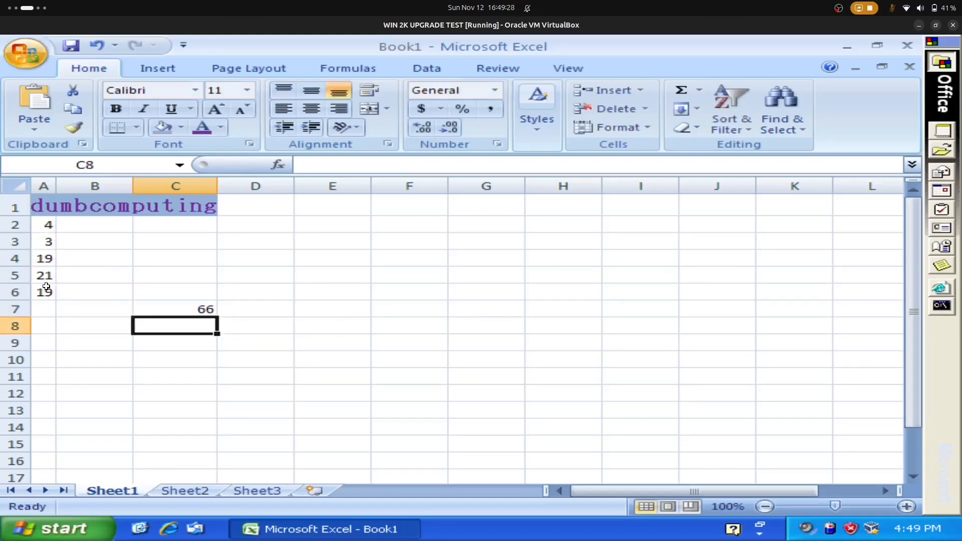
- Launch InfoPath from the Start menu, then close it
{"action": "left_click", "coordinate": [908, 44]}
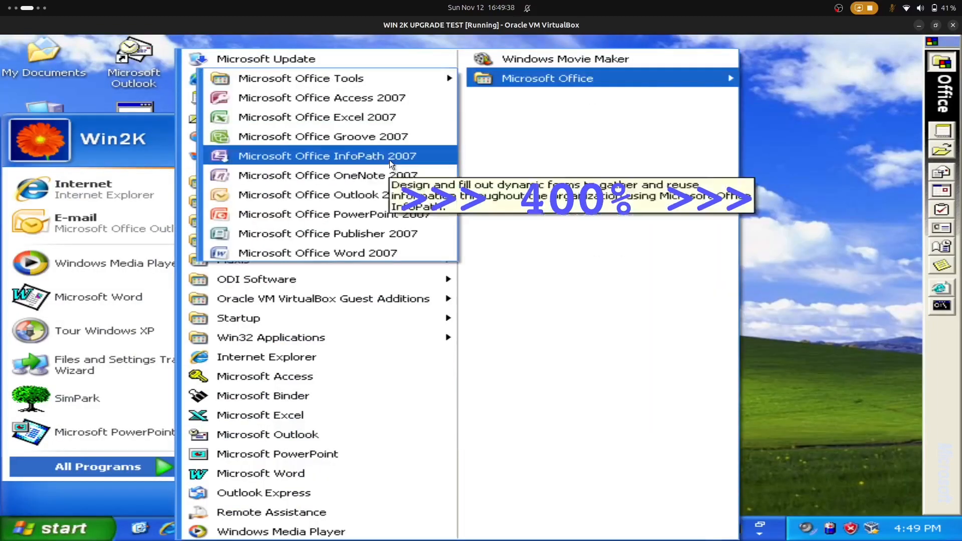
{"action": "left_click", "coordinate": [326, 156]}
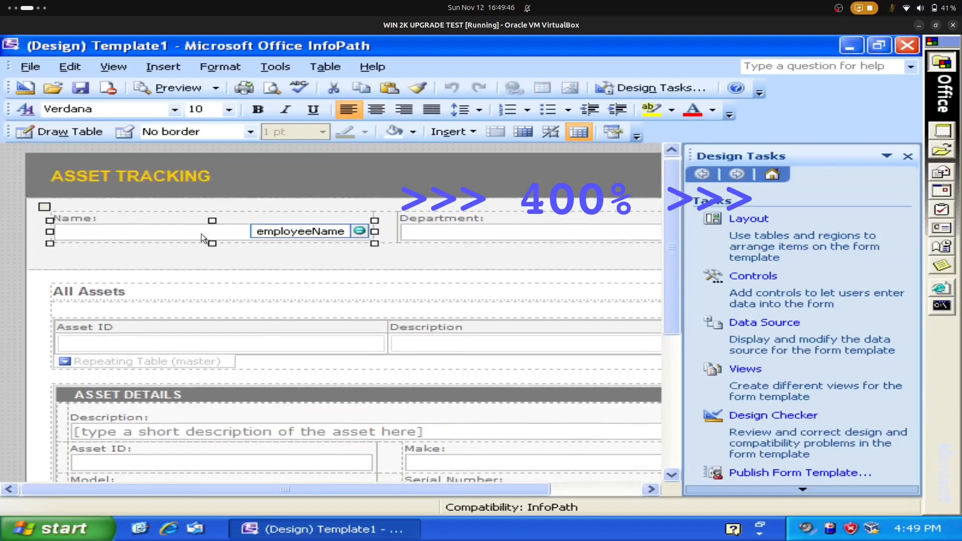
{"action": "left_click", "coordinate": [48, 529]}
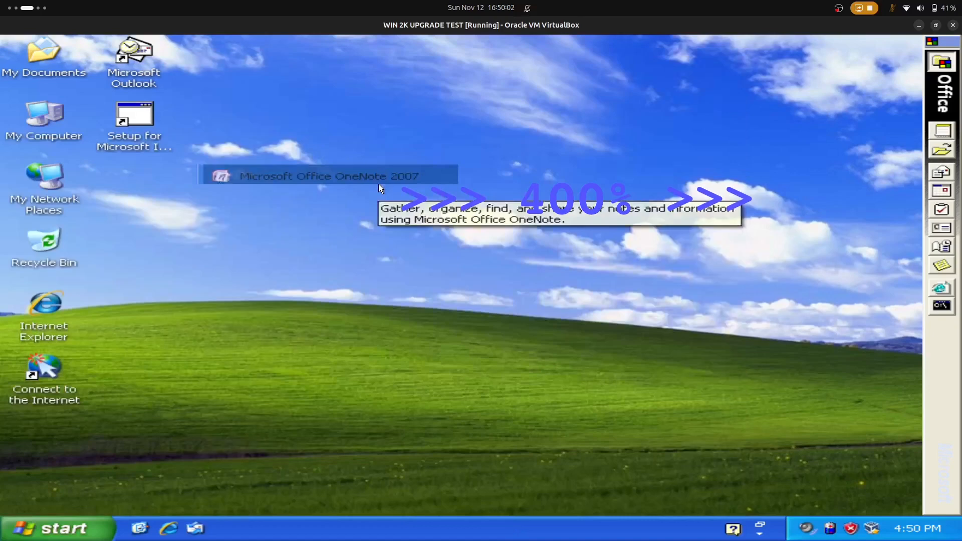
- Start OneNote 2007 and type the note 'A new way to take notes.'
{"action": "double_click", "coordinate": [326, 175]}
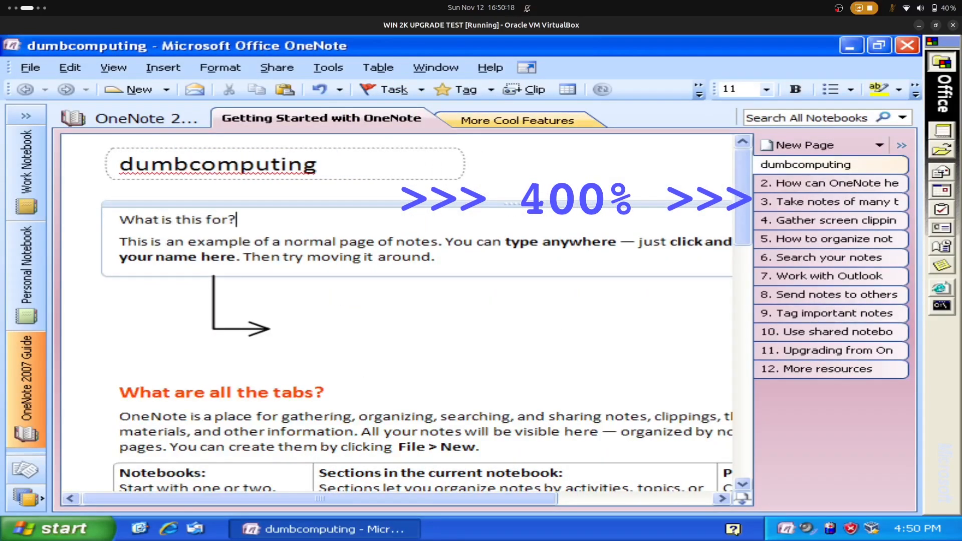
{"action": "type", "text": "A new way to take notes."}
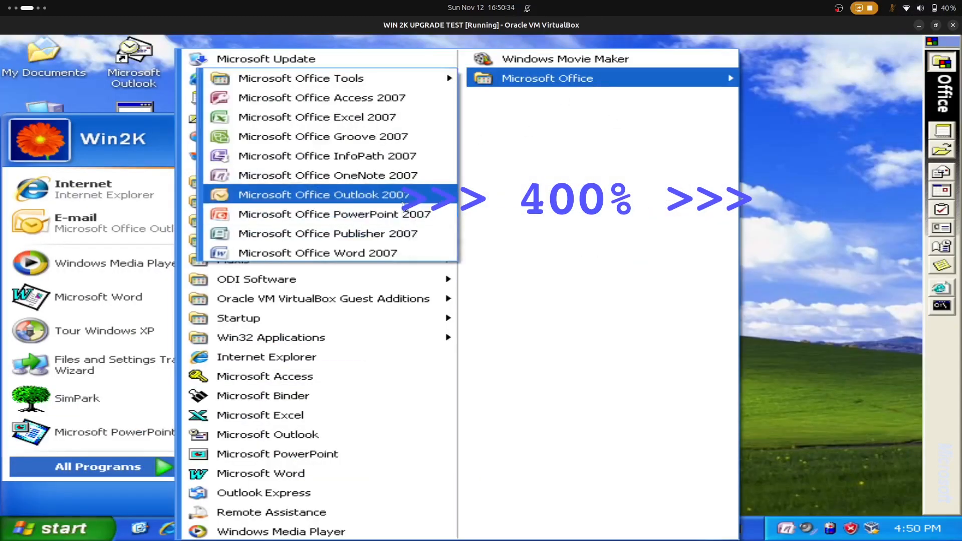
- Launch PowerPoint 2007 and give the title slide the subtitle '-please subscribe-'
{"action": "left_click", "coordinate": [774, 454]}
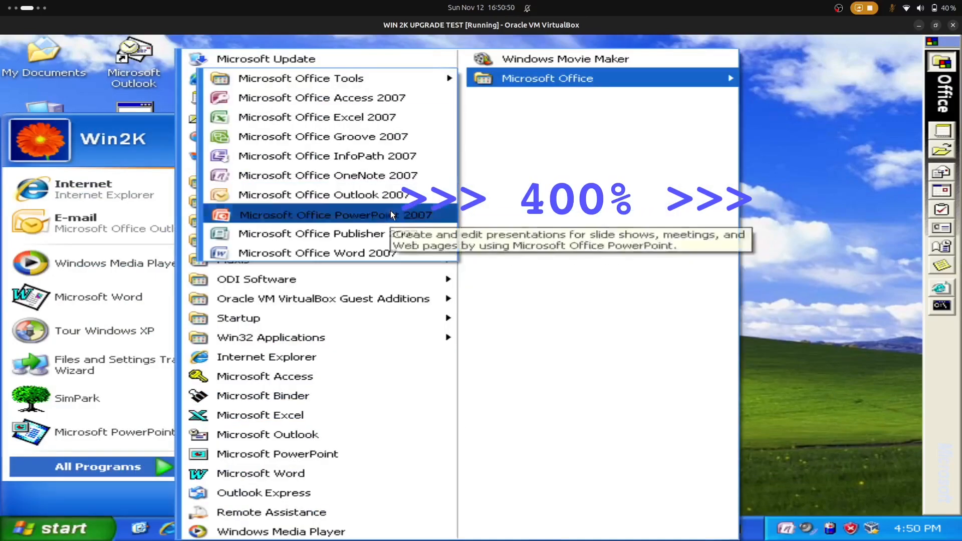
{"action": "left_click", "coordinate": [331, 215]}
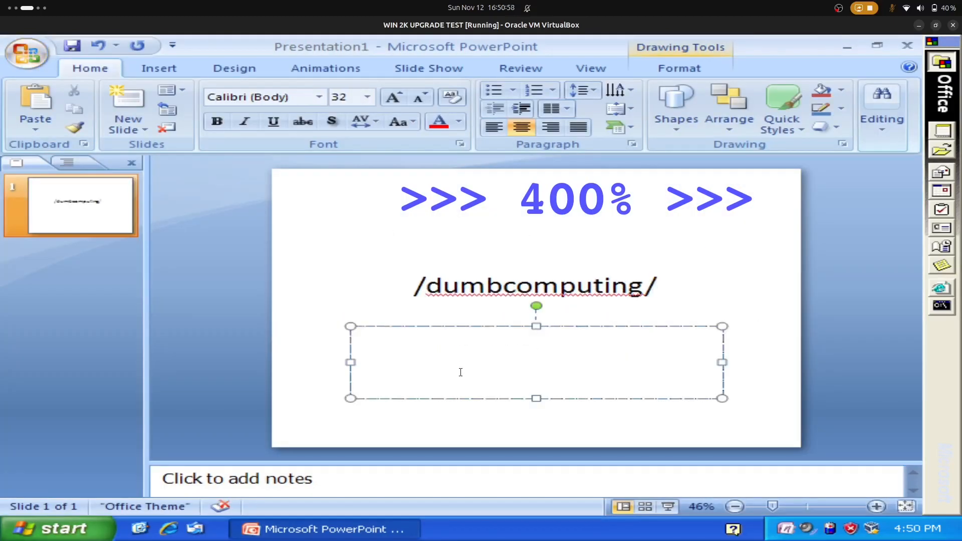
{"action": "type", "text": "-please subscribe-"}
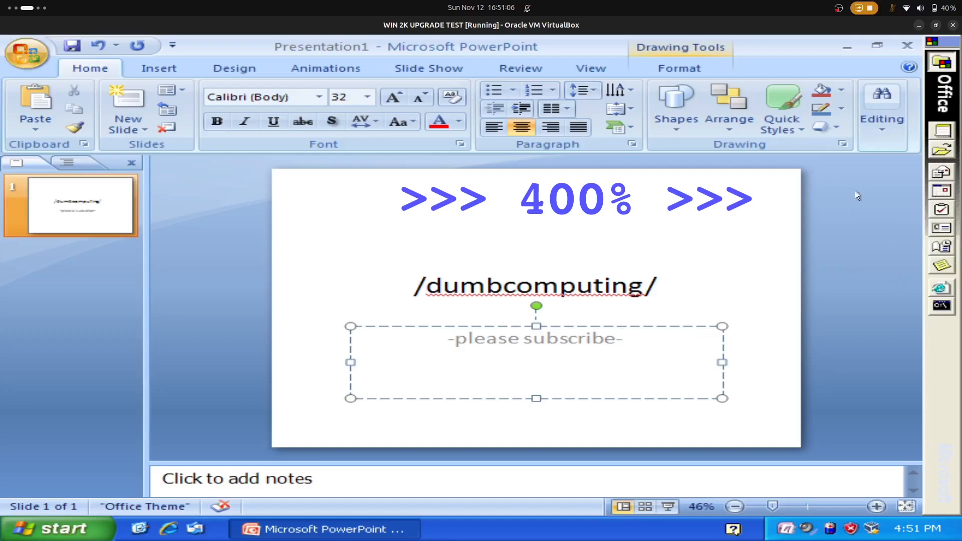